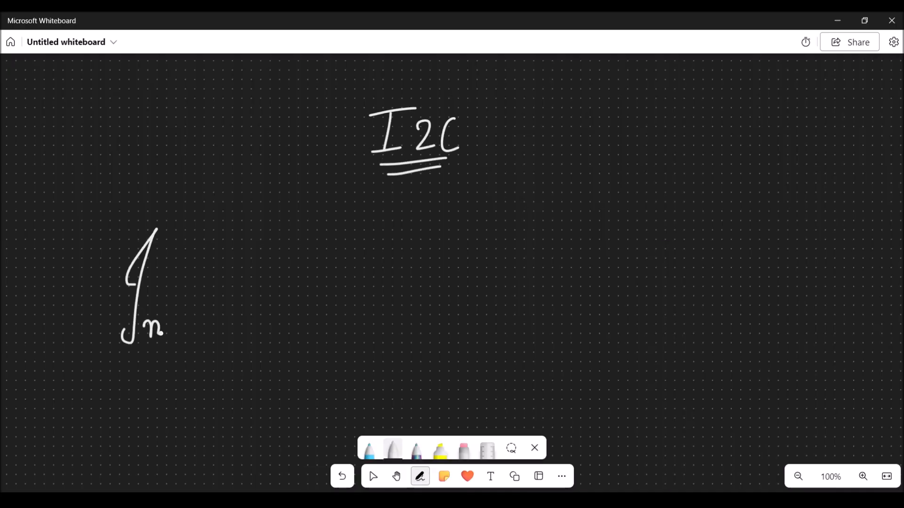
Pan the canvas from the I2C title down to the blue SCL/SDA device box.
left_click_drag(173, 326, 375, 320)
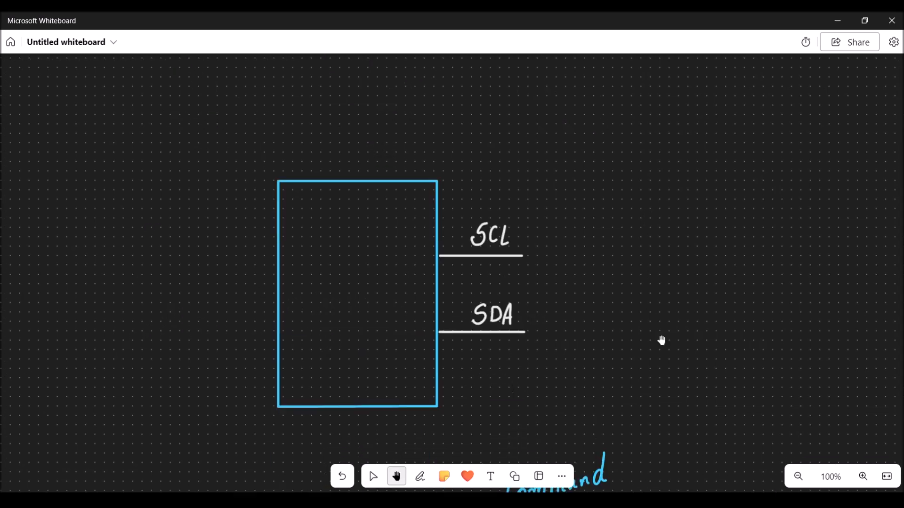
left_click_drag(661, 340, 469, 360)
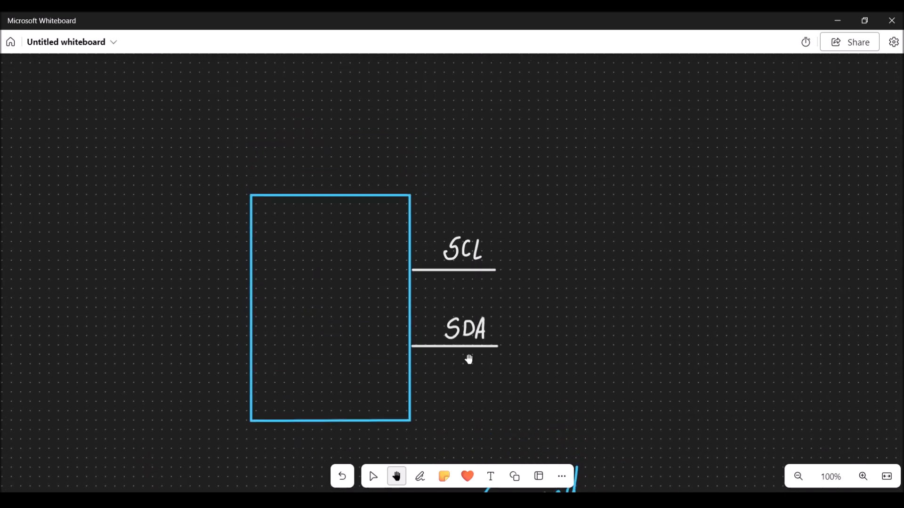
mouse_move(747, 448)
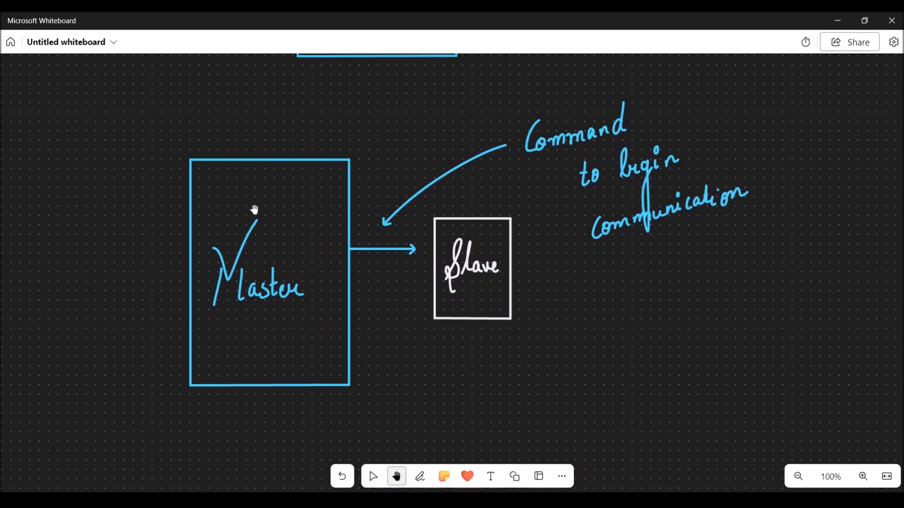
mouse_move(425, 249)
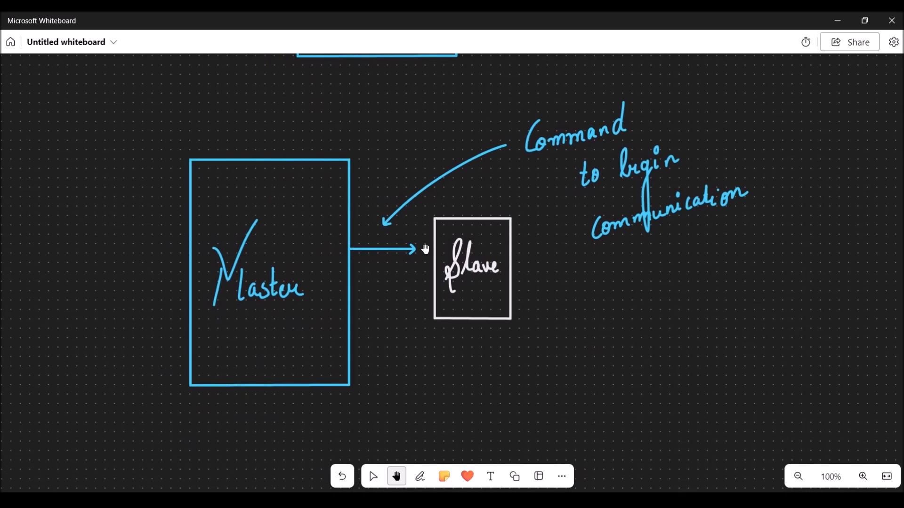
mouse_move(621, 208)
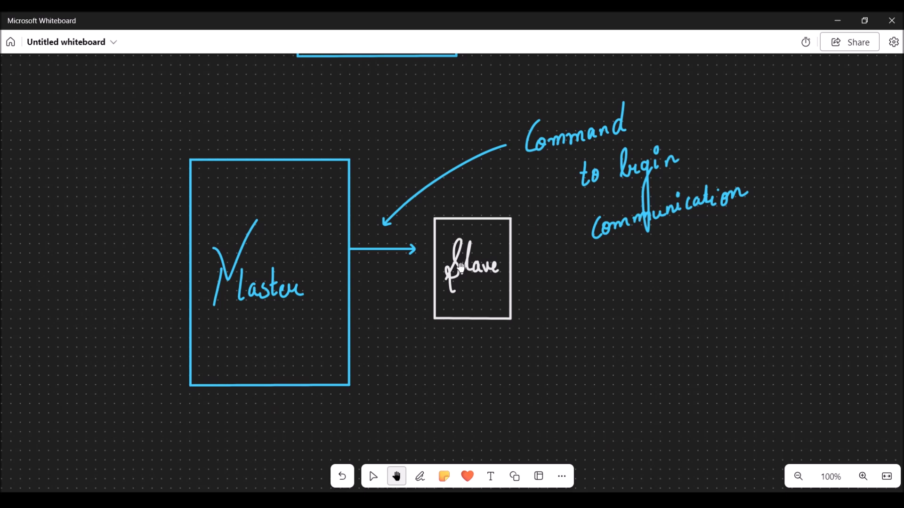
mouse_move(593, 439)
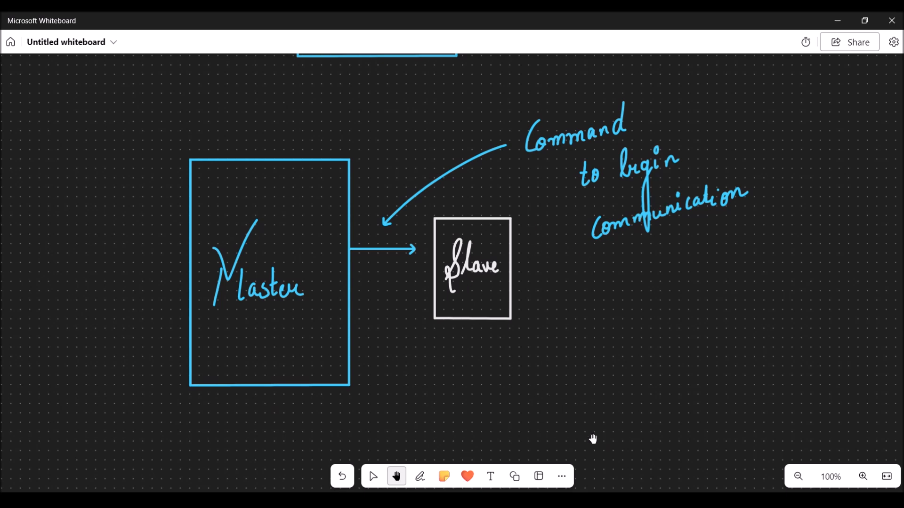
mouse_move(603, 463)
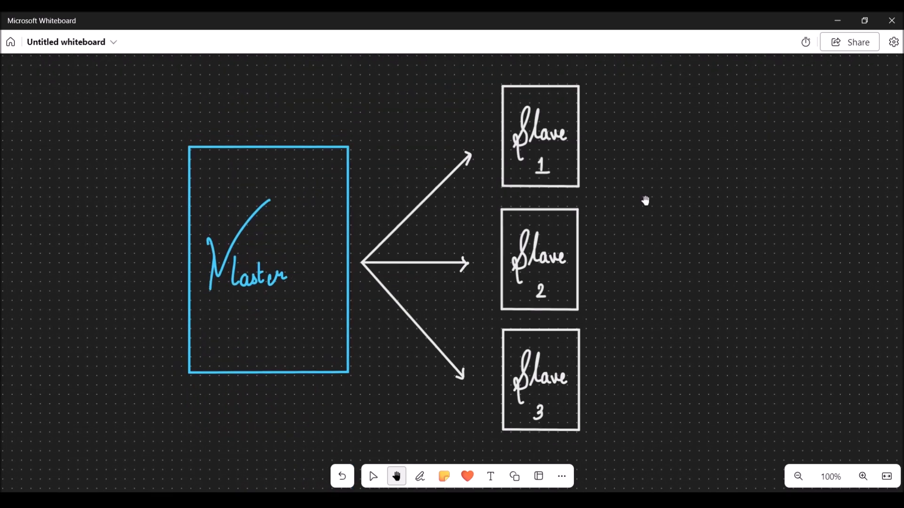
mouse_move(300, 251)
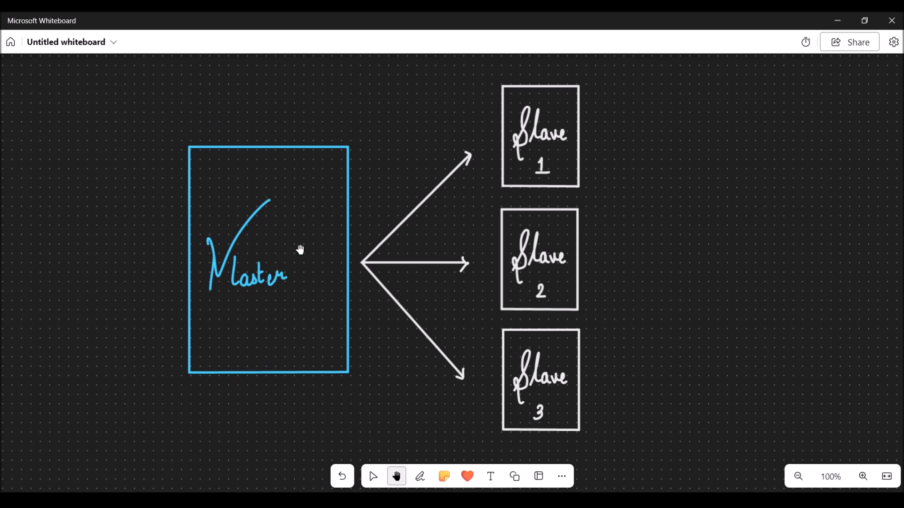
mouse_move(483, 256)
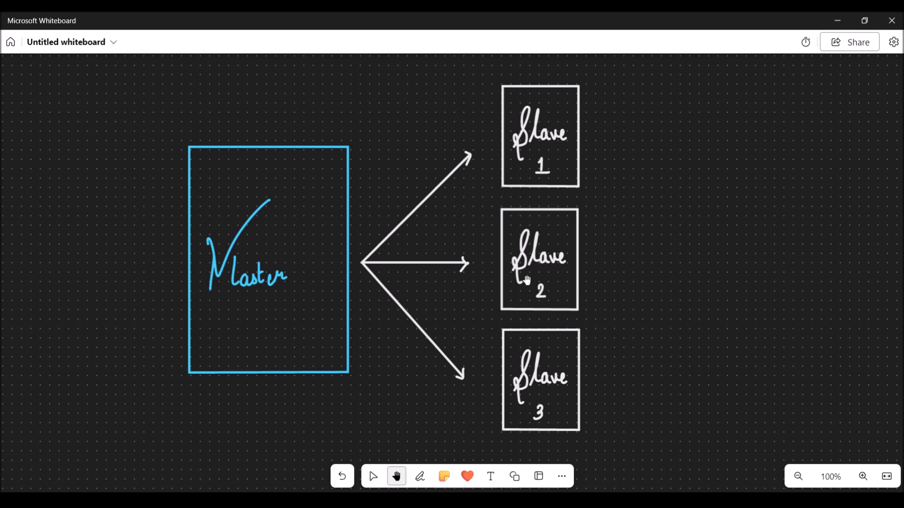
mouse_move(470, 351)
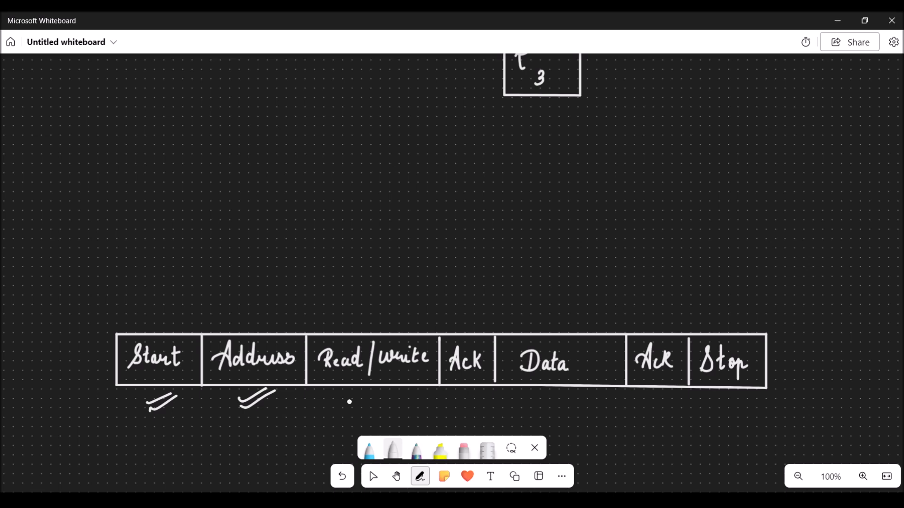
Draw double marks under the Read/write, Ack, second Ack and Stop fields.
left_click_drag(349, 404, 386, 395)
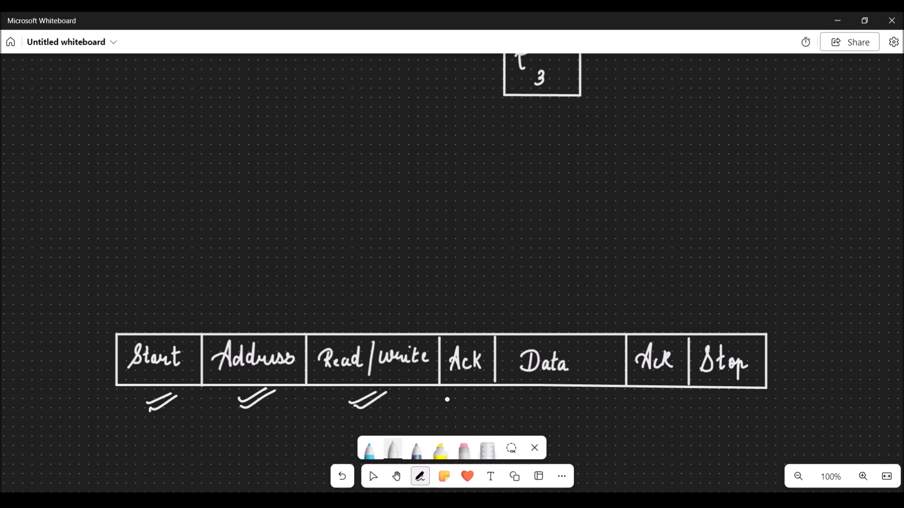
left_click_drag(446, 400, 472, 398)
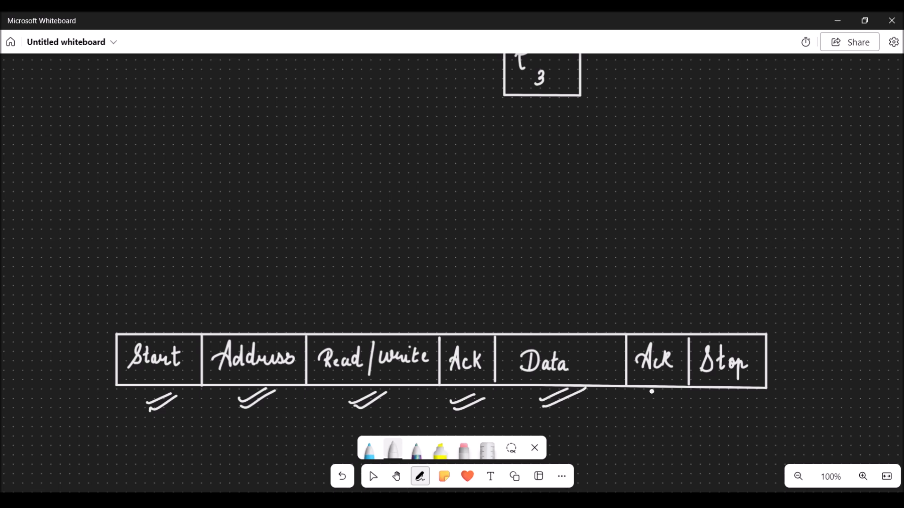
mouse_move(648, 400)
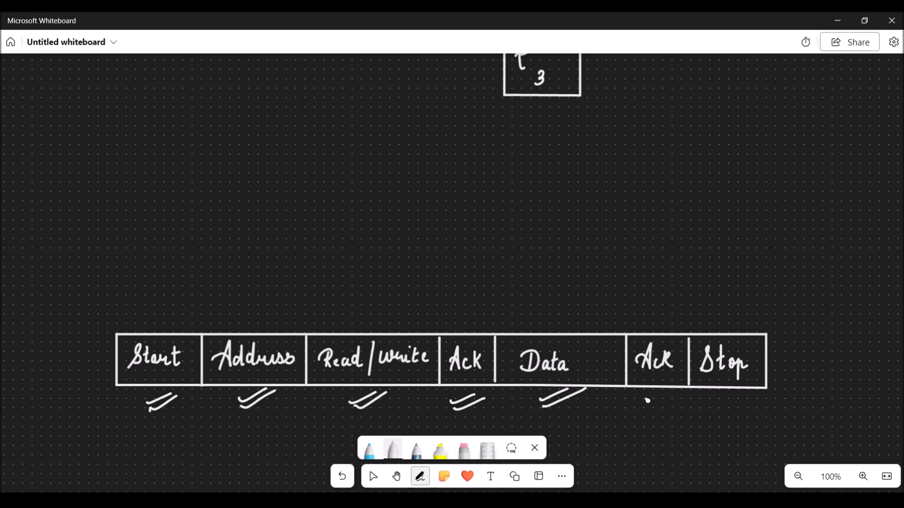
left_click_drag(640, 404, 677, 400)
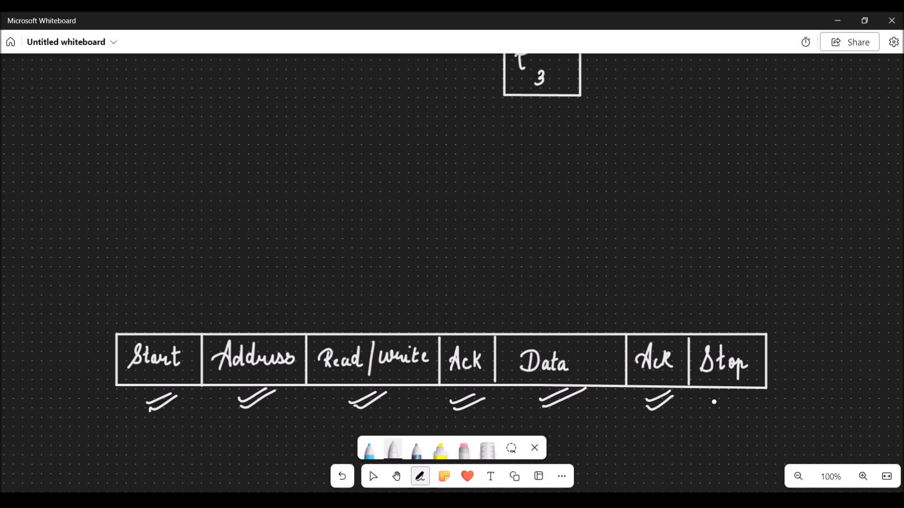
left_click_drag(714, 402, 732, 398)
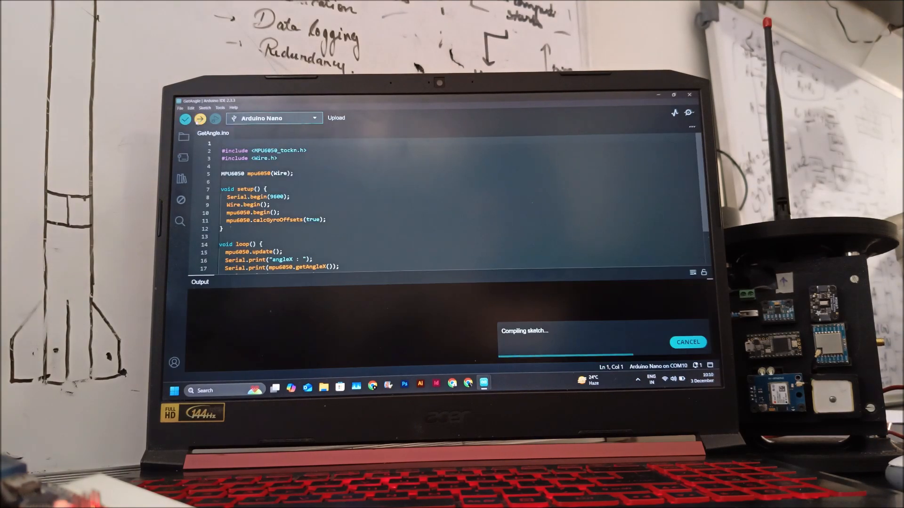
Open the Serial Monitor and the Serial Plotter to view the angleX output.
left_click(674, 112)
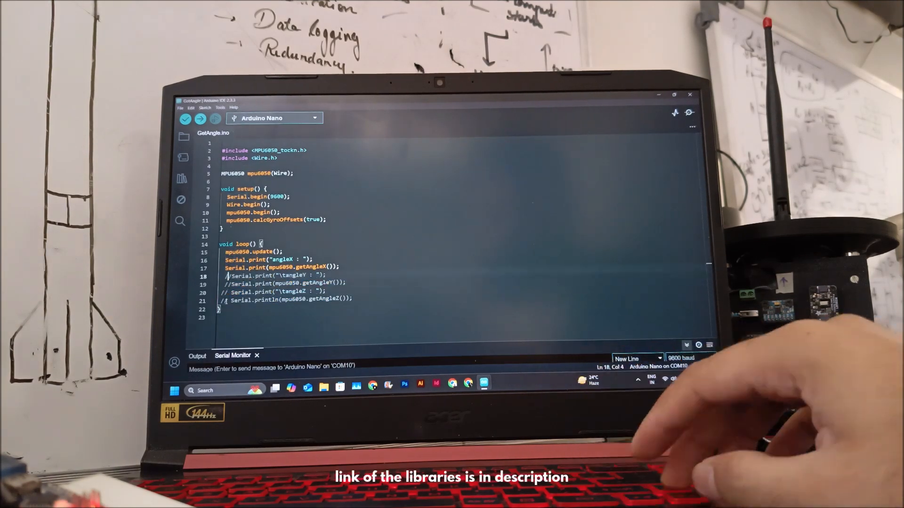
left_click(200, 118)
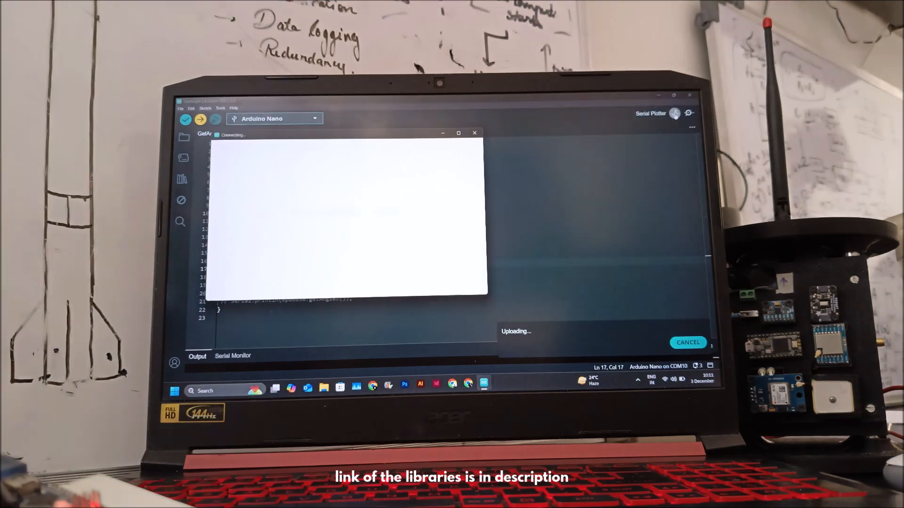